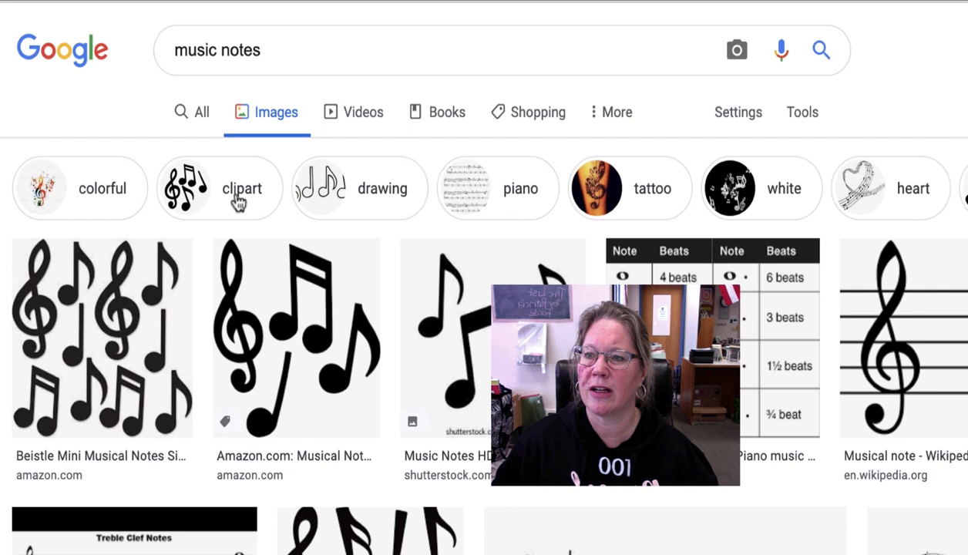
Step: Narrow the music notes results to clipart and reveal the search tool filters
click(242, 189)
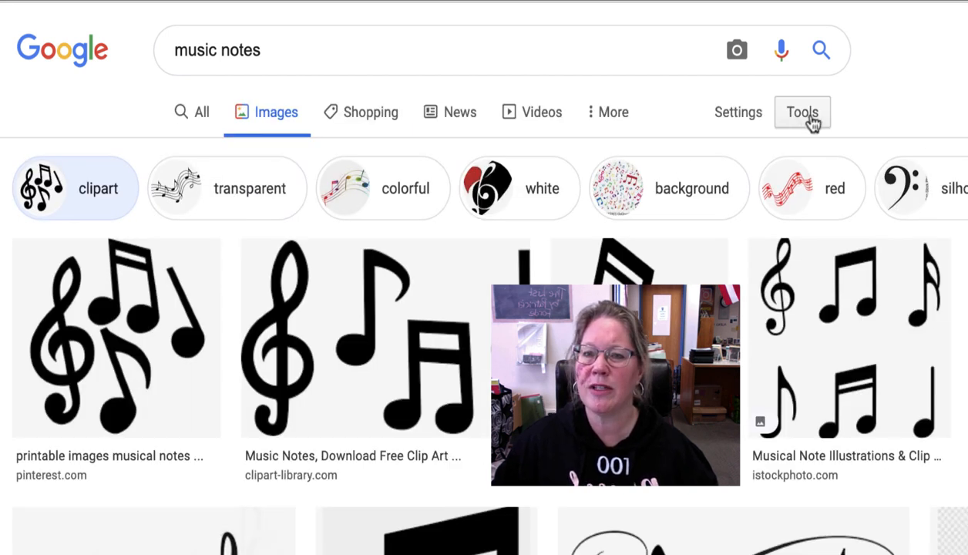
click(802, 111)
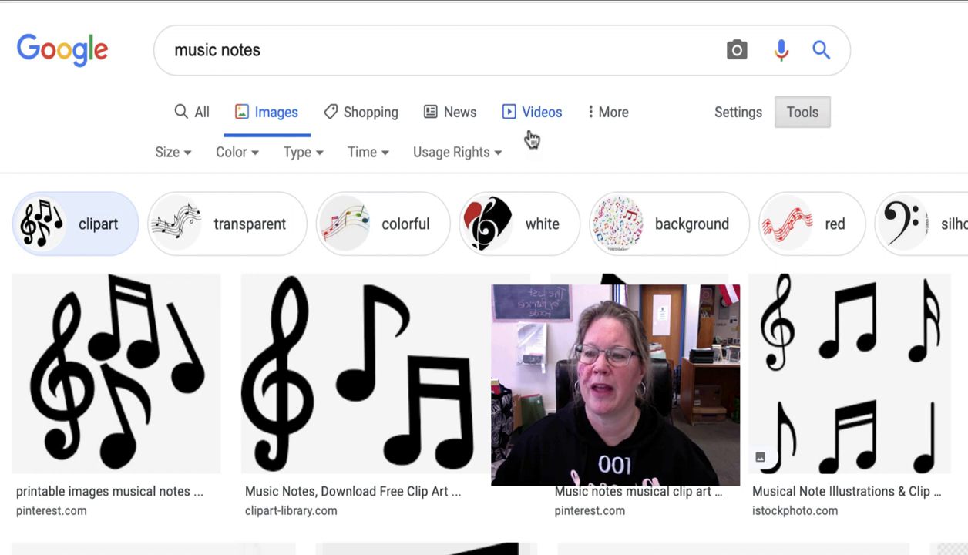
mouse_move(460, 162)
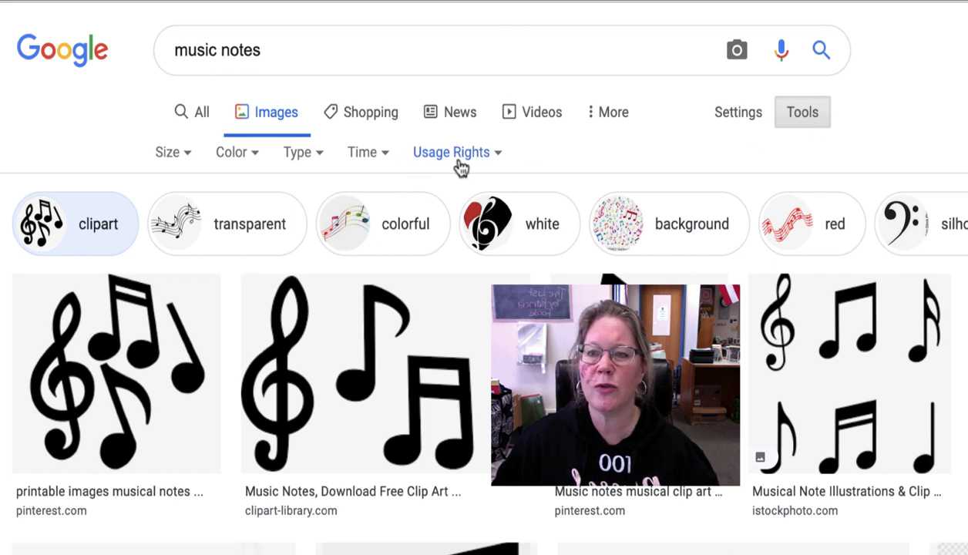
mouse_move(501, 159)
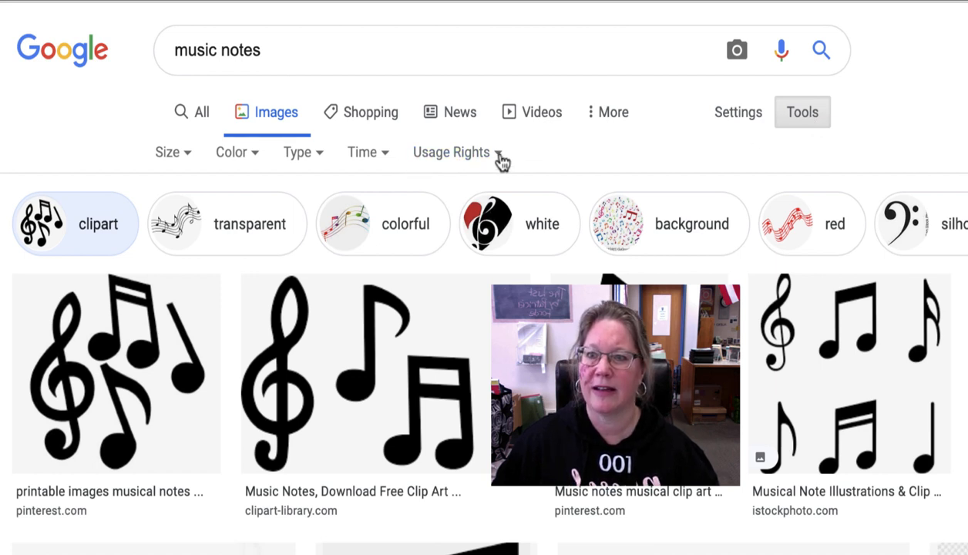
Step: Filter the clipart results by Usage Rights to Creative Commons licenses only
click(450, 153)
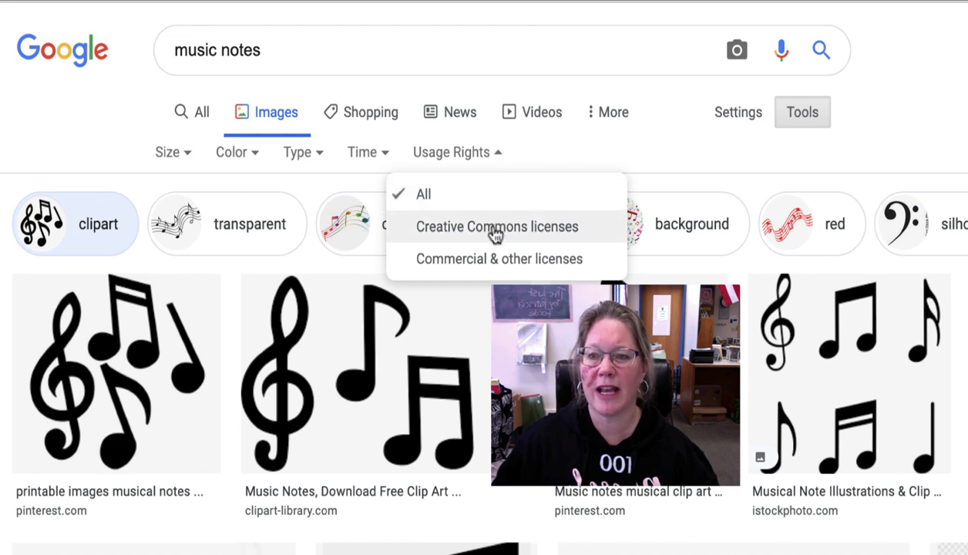
click(496, 227)
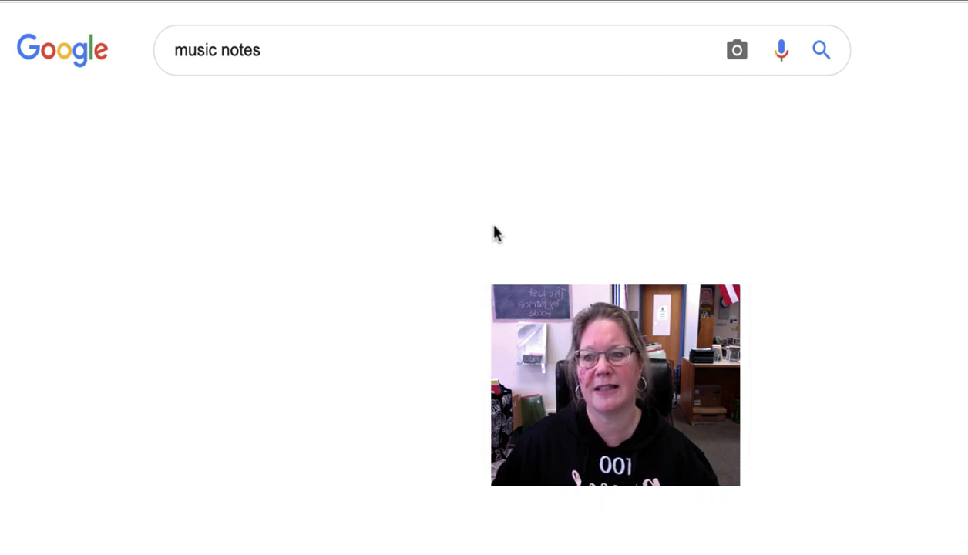
click(820, 49)
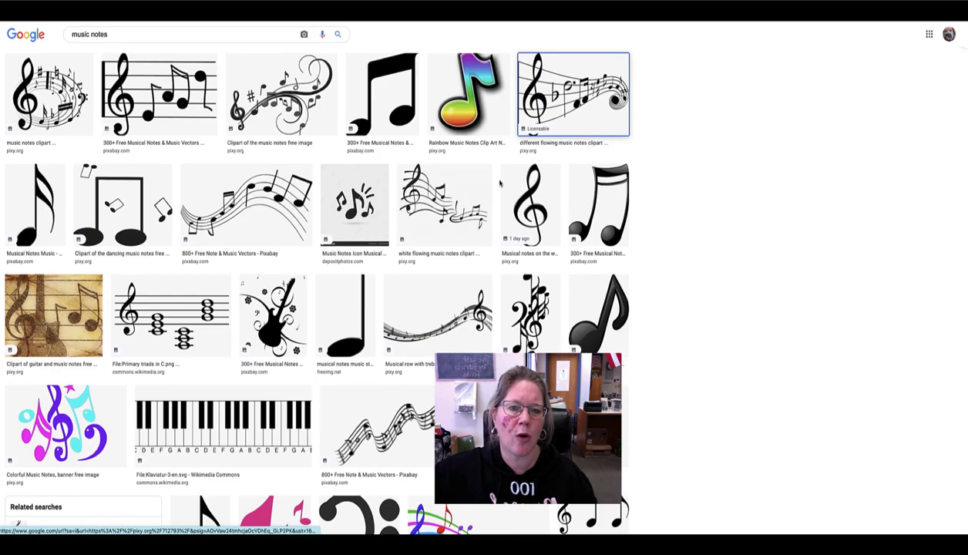
Step: View the flowing music notes drawing's details panel with its CC license information
click(573, 94)
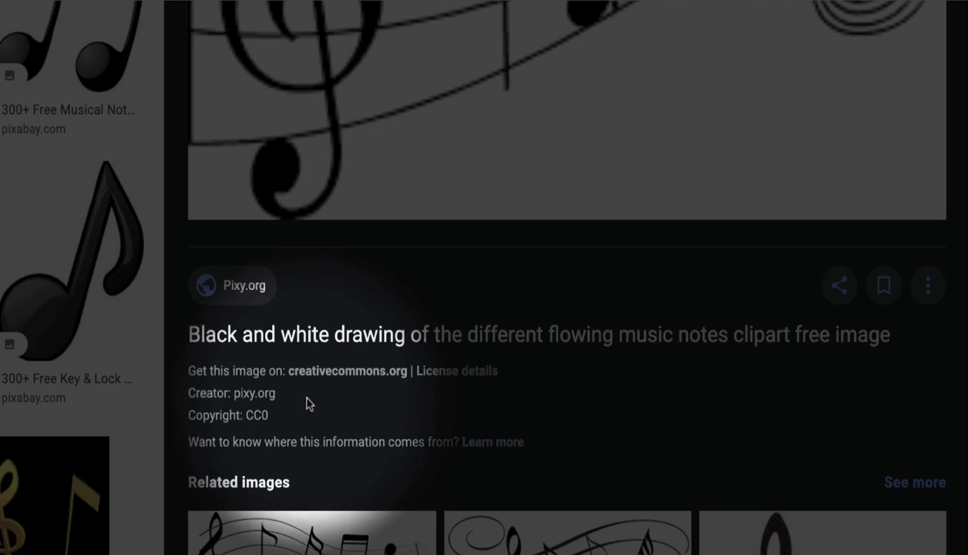
mouse_move(399, 385)
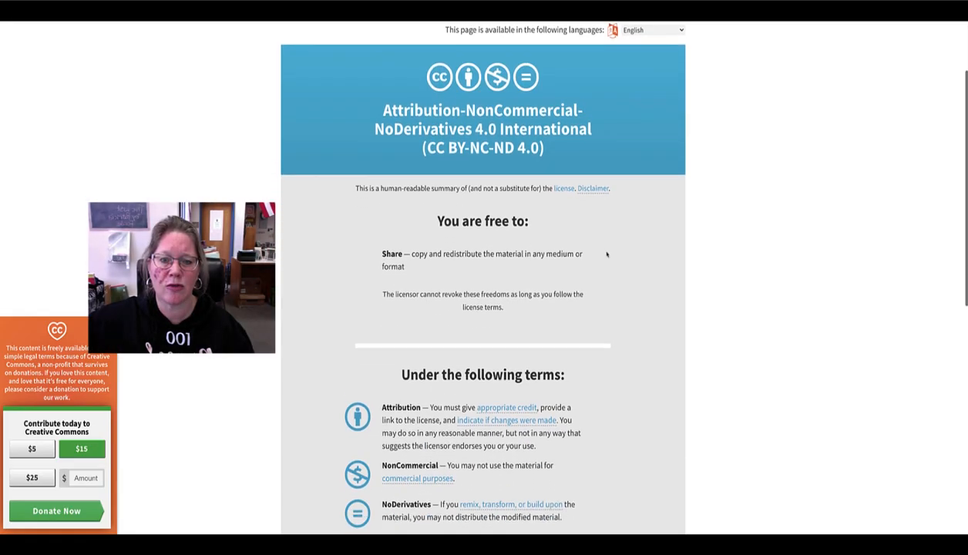
scroll(down, 3)
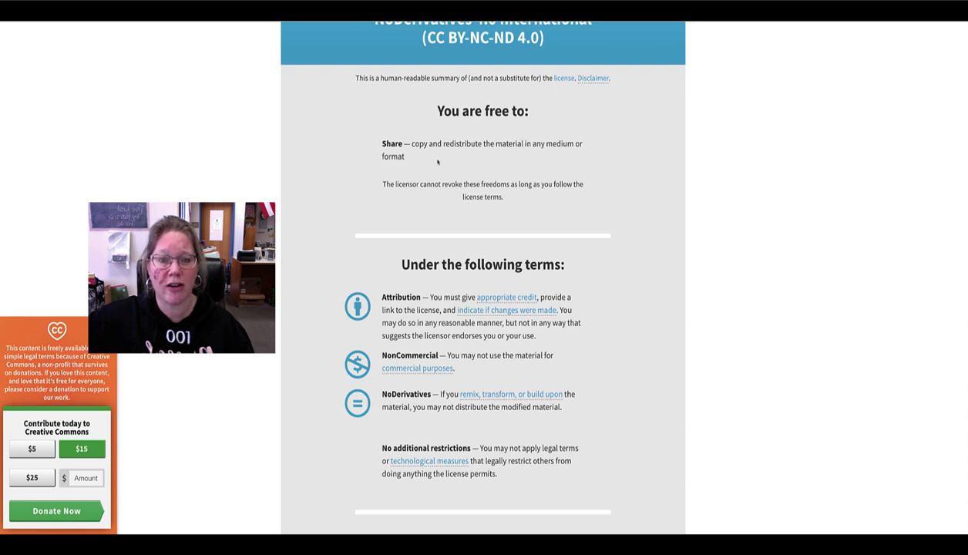
mouse_move(581, 162)
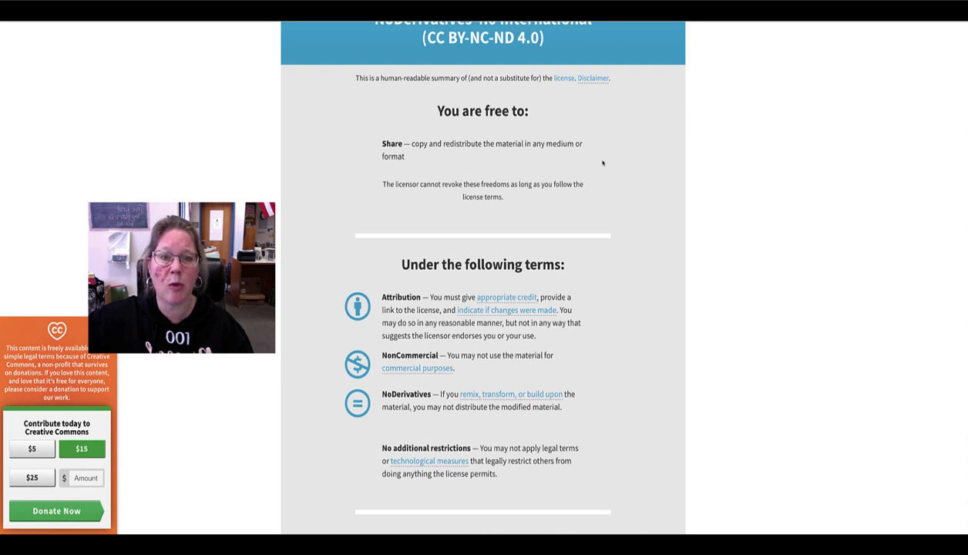
scroll(down, 3)
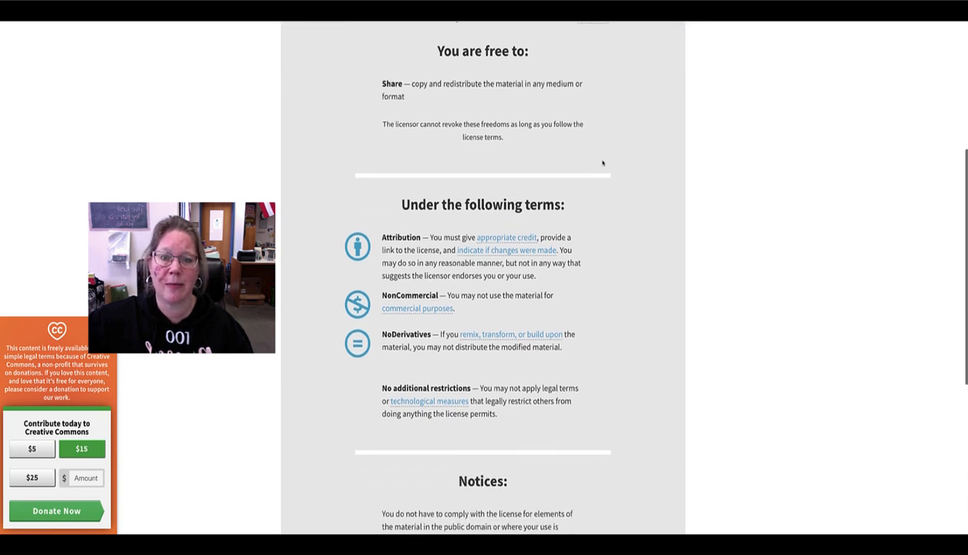
scroll(down, 3)
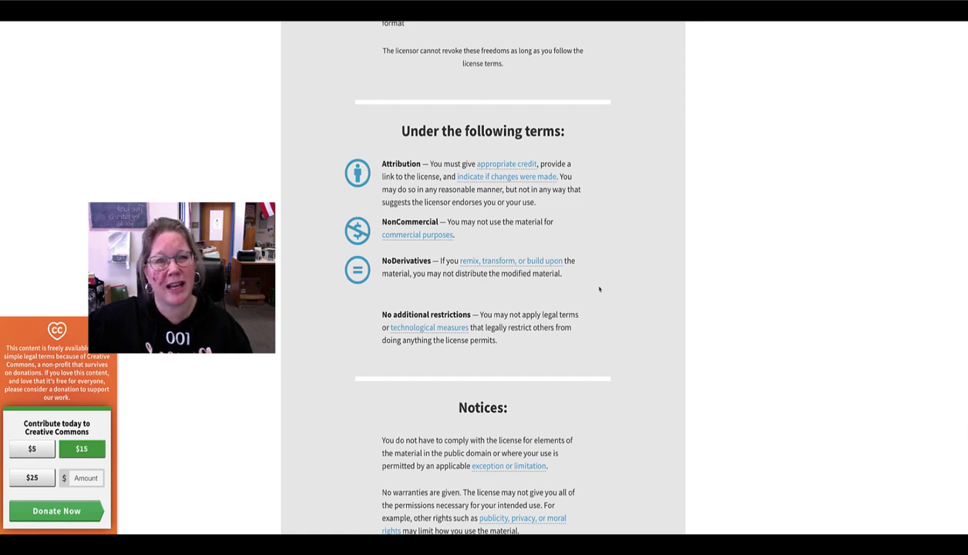
scroll(up, 3)
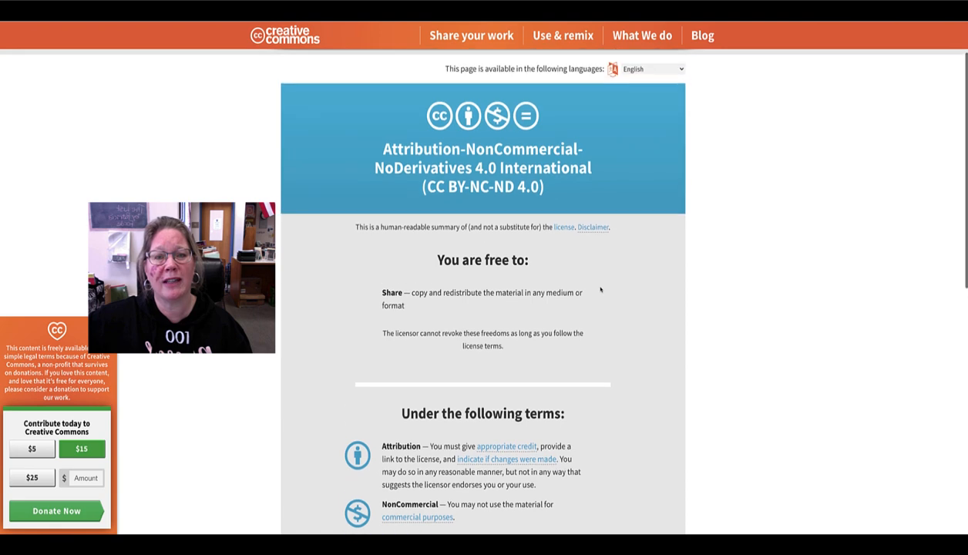
scroll(up, 3)
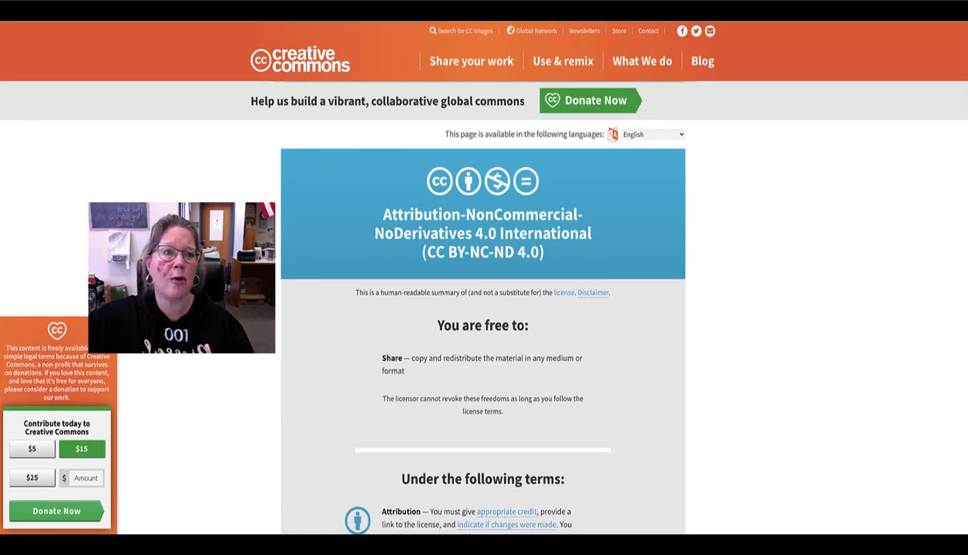